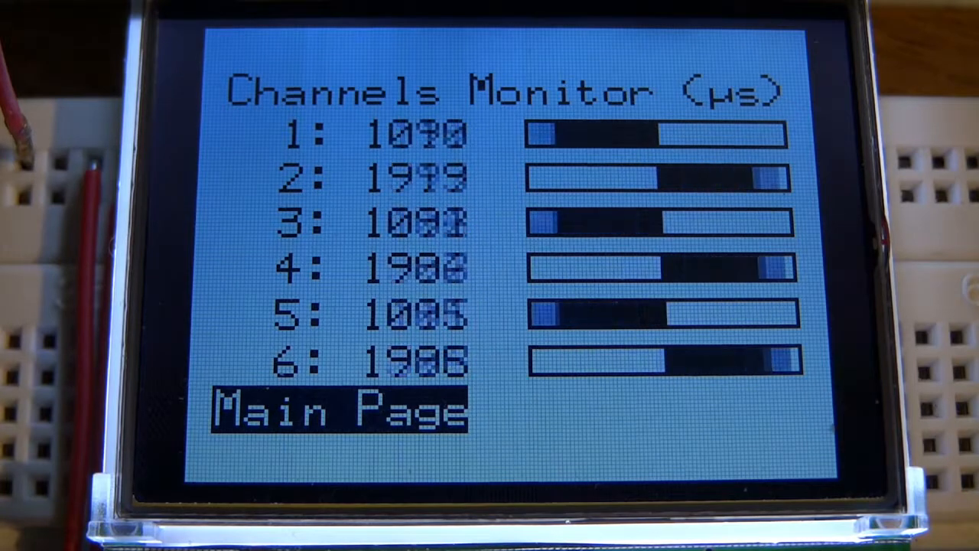
Select Main Page on the Channels Monitor to show battery, model 20:Sweep and timers.
click(339, 409)
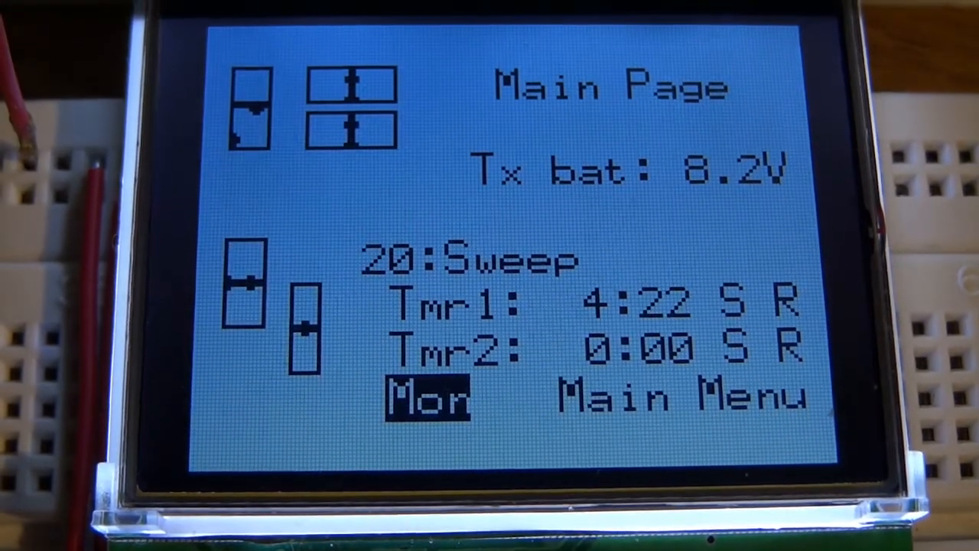